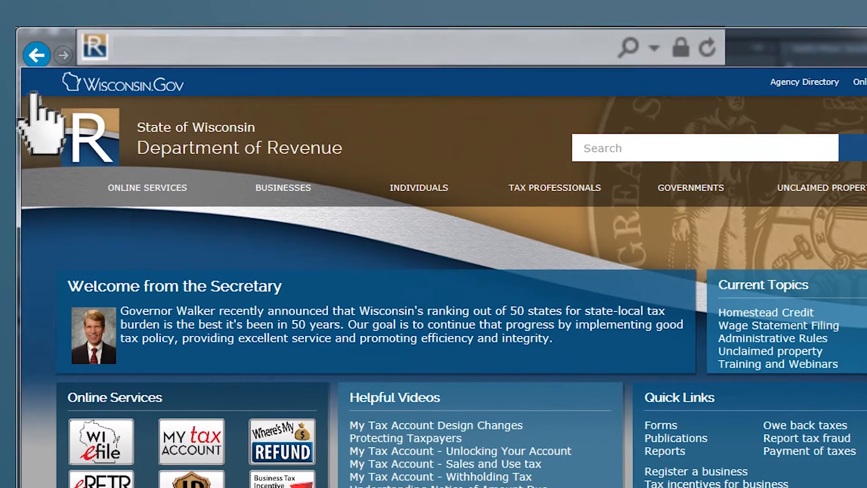
Load revenue.wi.gov and go to the ID Verification page under Online Services.
type("reven")
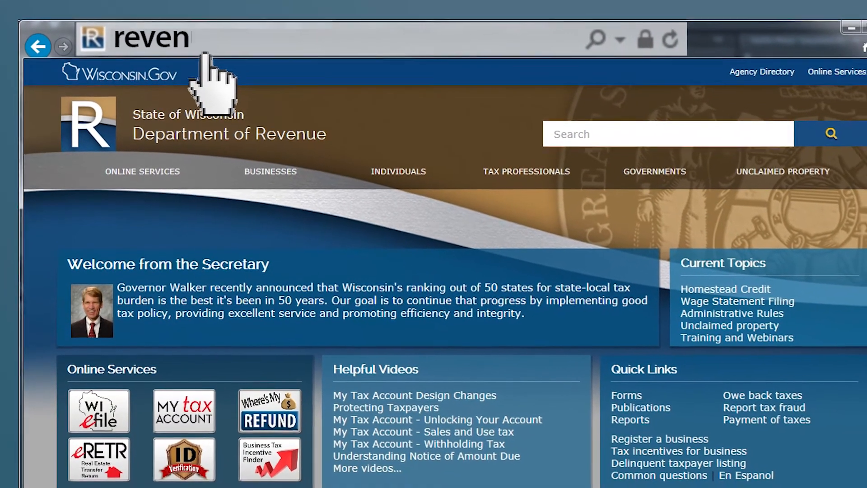
key("Enter")
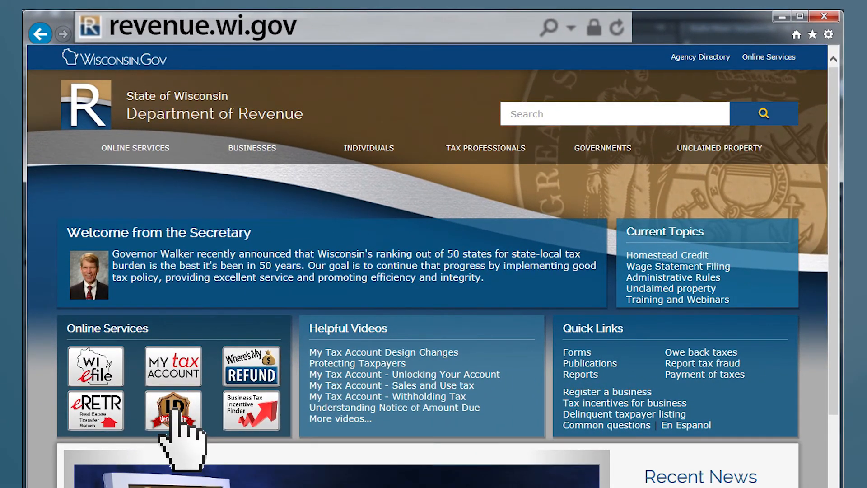
left_click(172, 410)
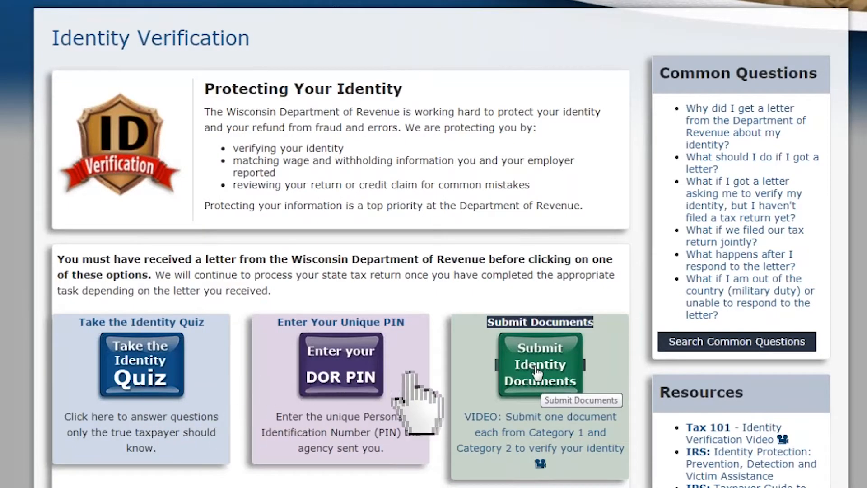
left_click(539, 364)
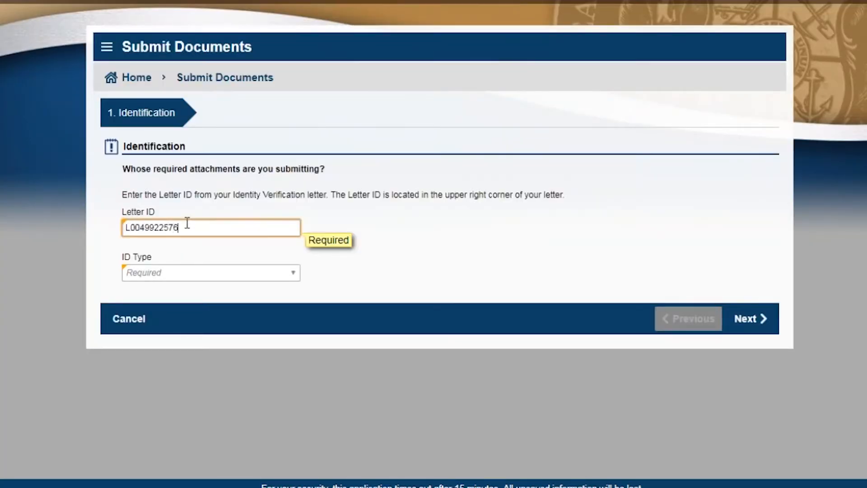
left_click(210, 272)
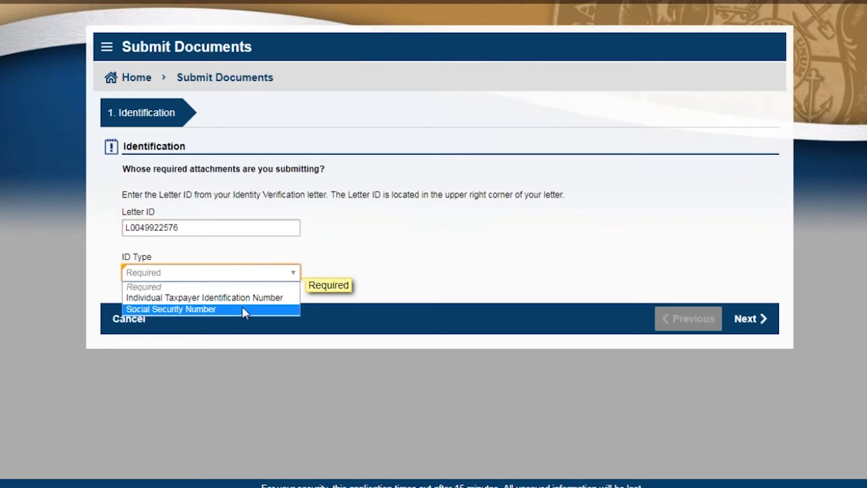
left_click(171, 309)
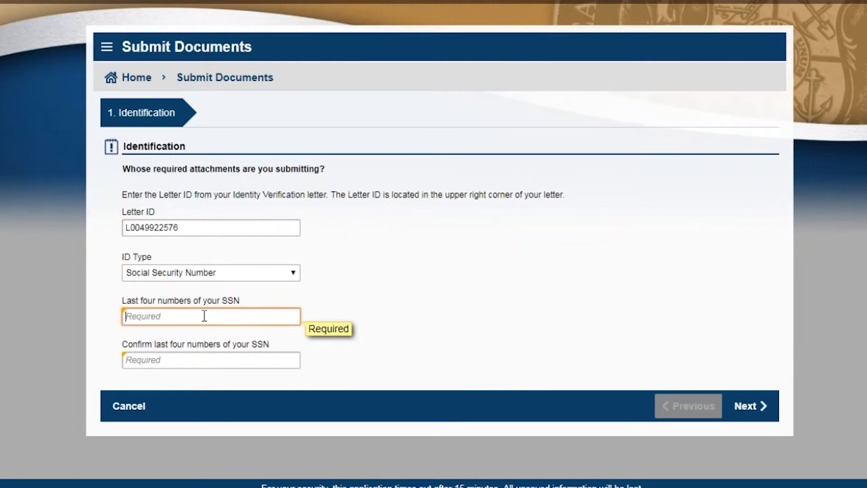
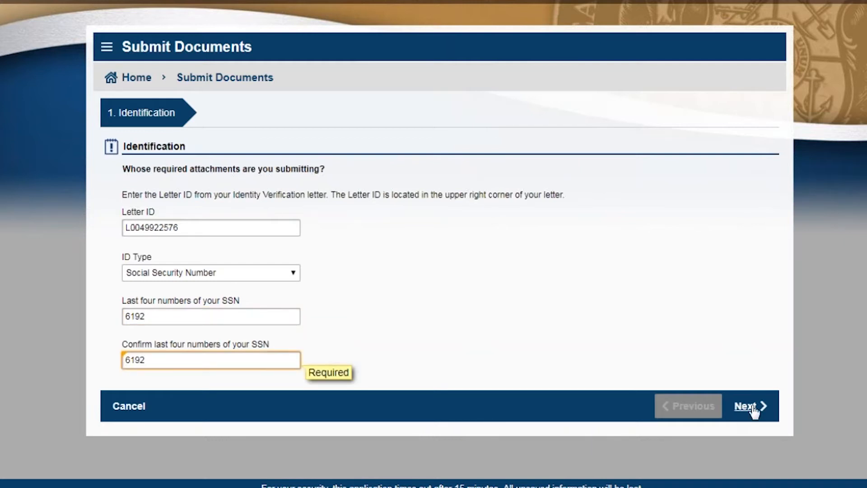
left_click(749, 406)
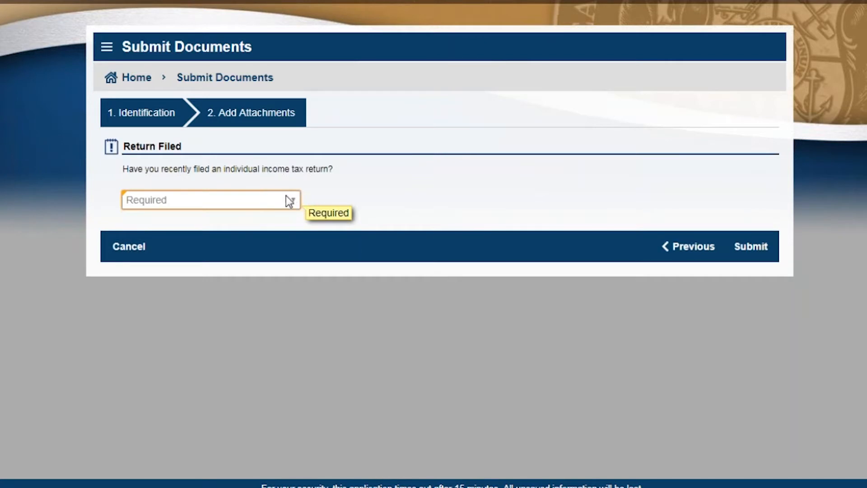
Answer Yes to the recently filed return question and start adding a new attachment.
left_click(209, 200)
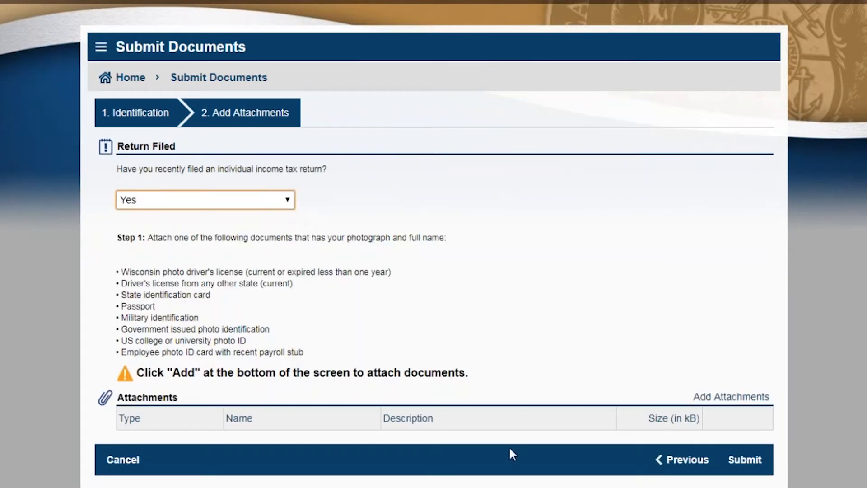
mouse_move(731, 397)
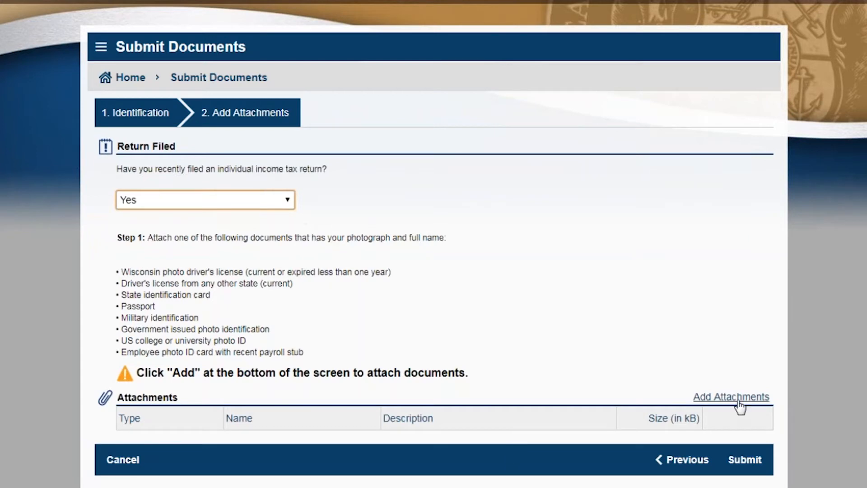
left_click(731, 397)
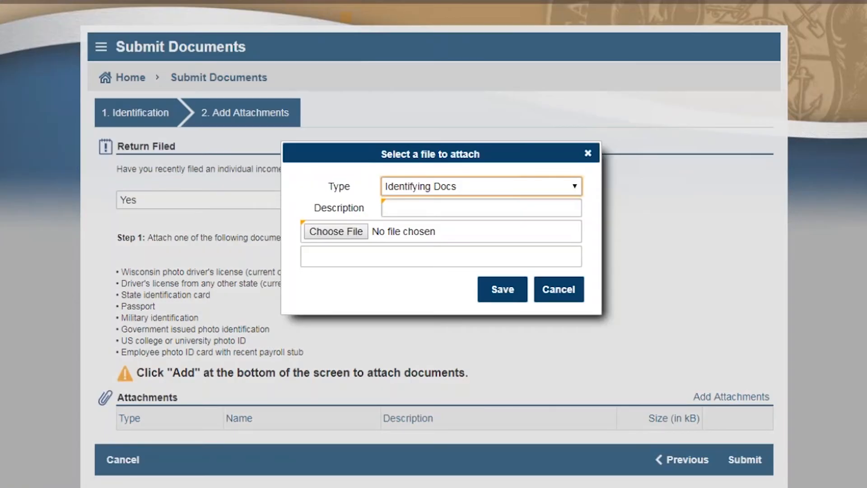
mouse_move(336, 231)
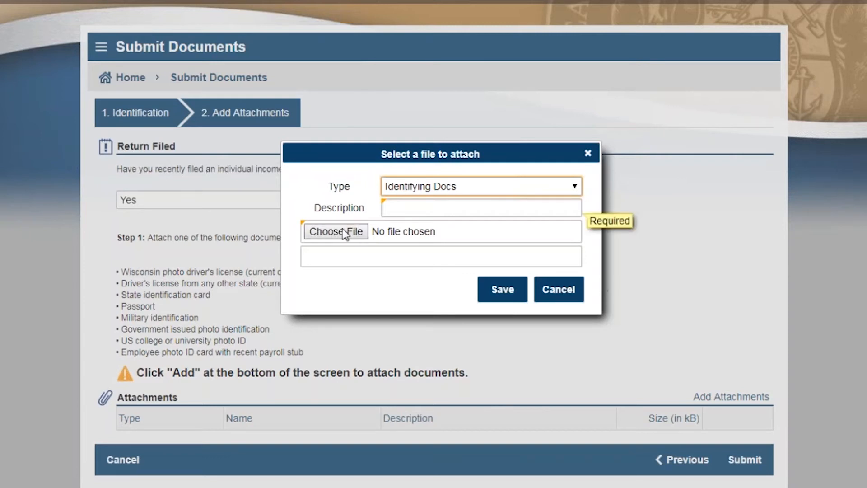
Attach passport3.jpg with description 'passport' and save it as an identifying document.
left_click(335, 231)
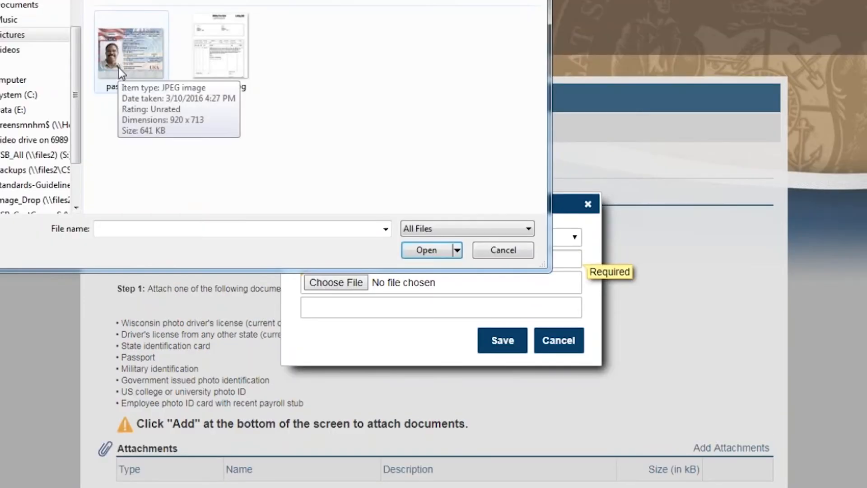
left_click(425, 251)
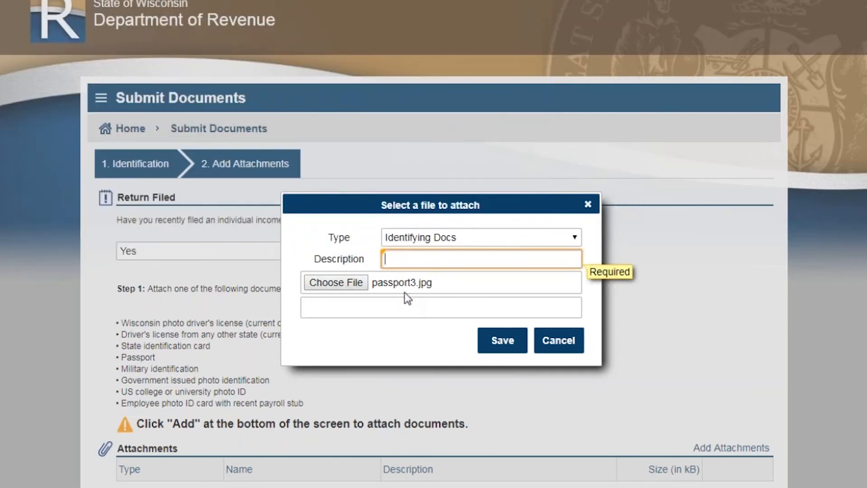
type("passport")
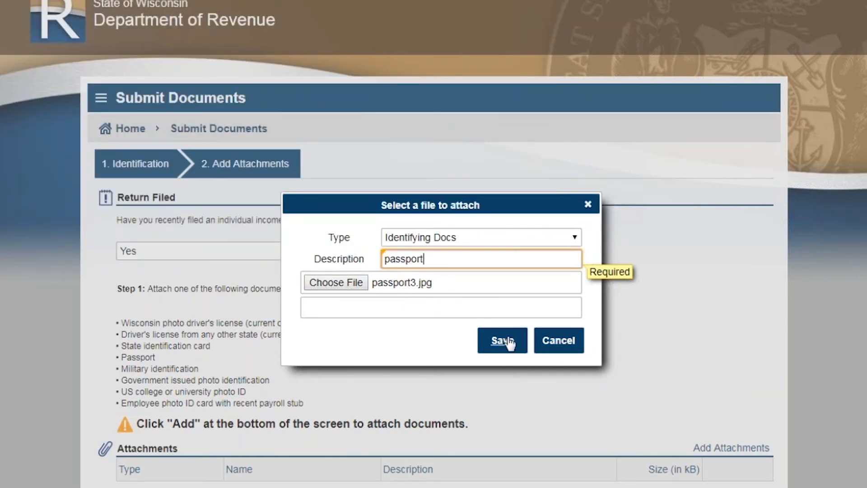
left_click(502, 340)
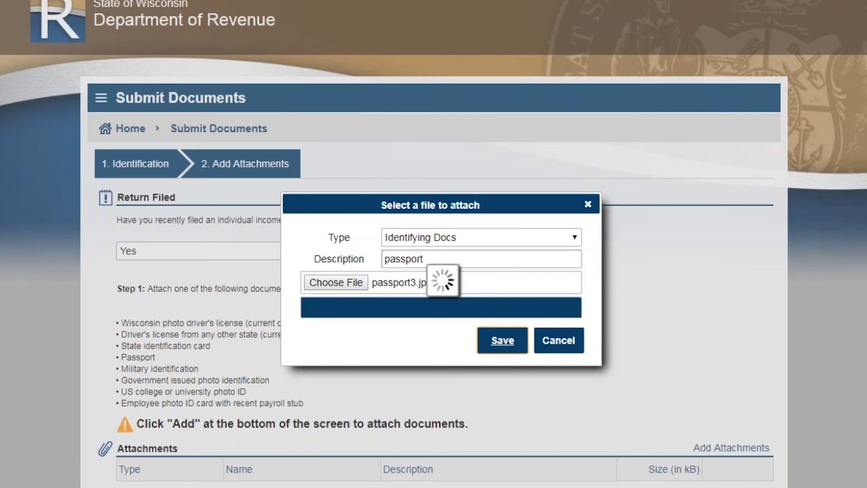